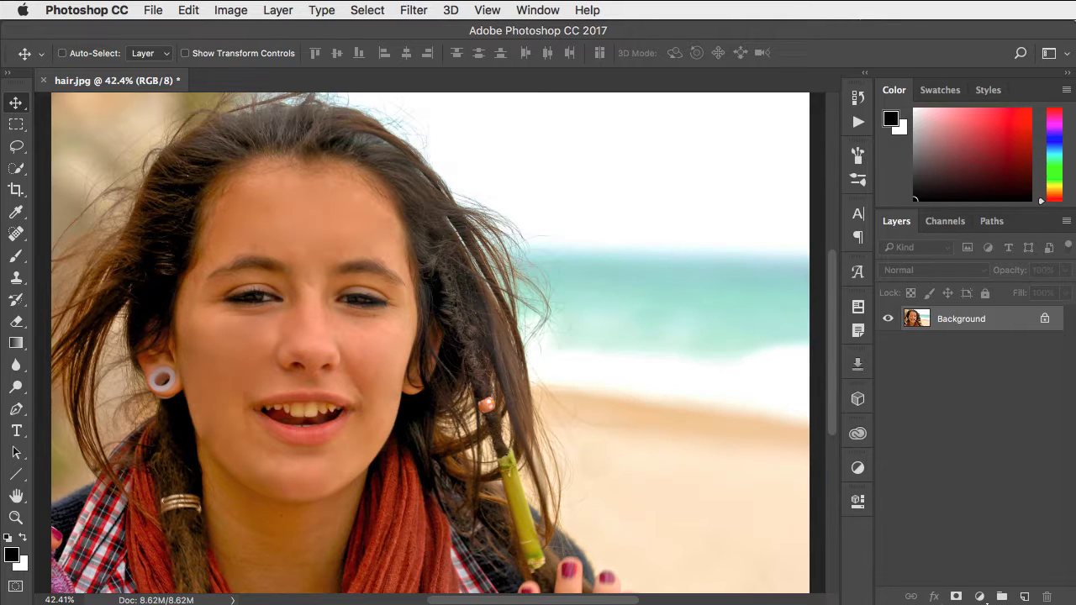
- Enter the Select and Mask workspace from the Select menu for the hair photo
left_click(367, 10)
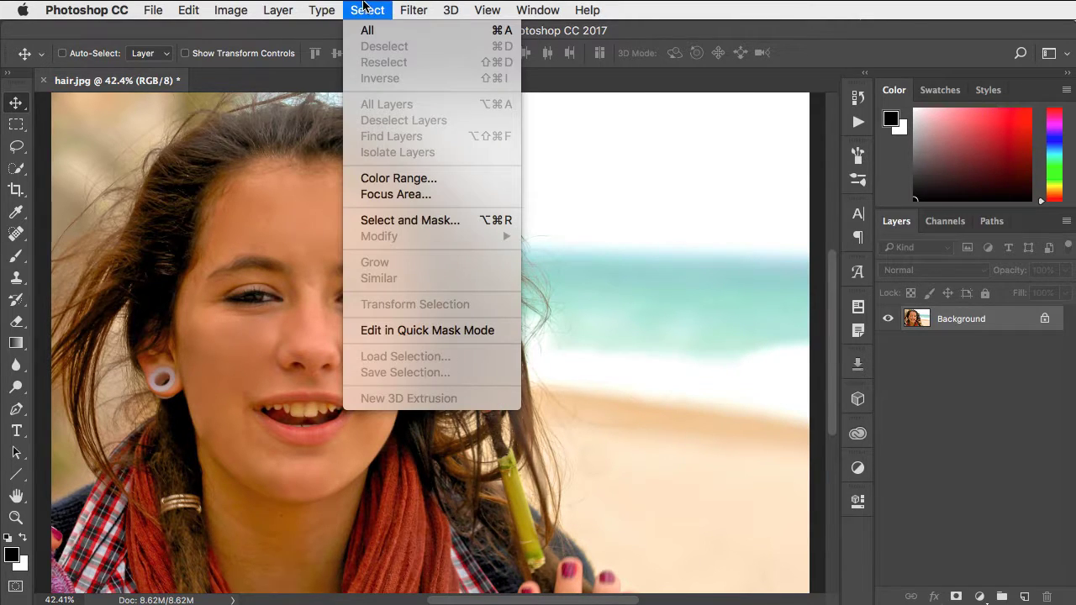
mouse_move(410, 218)
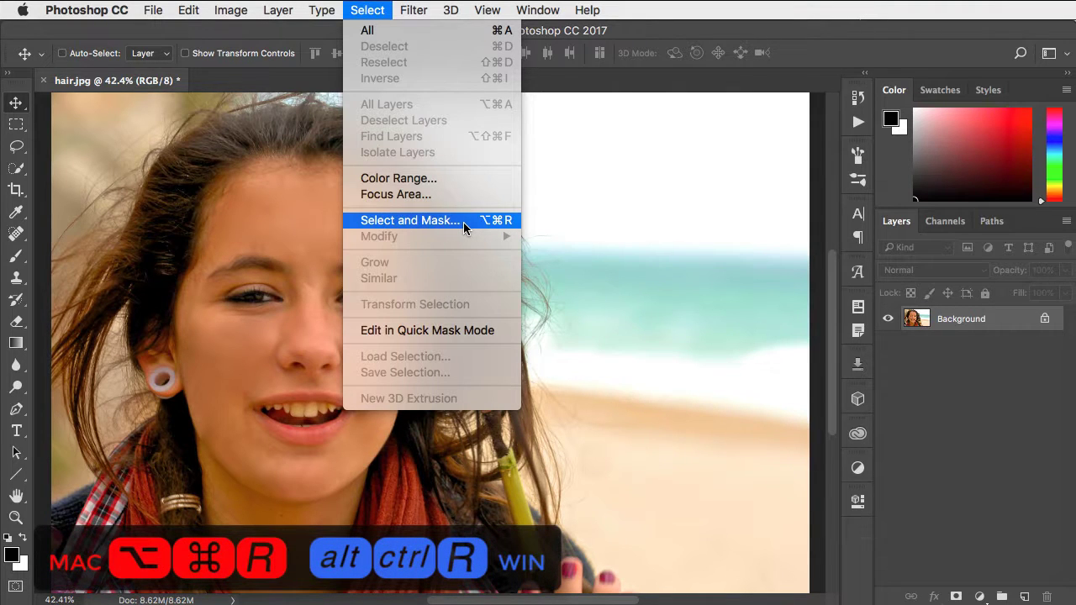
left_click(410, 221)
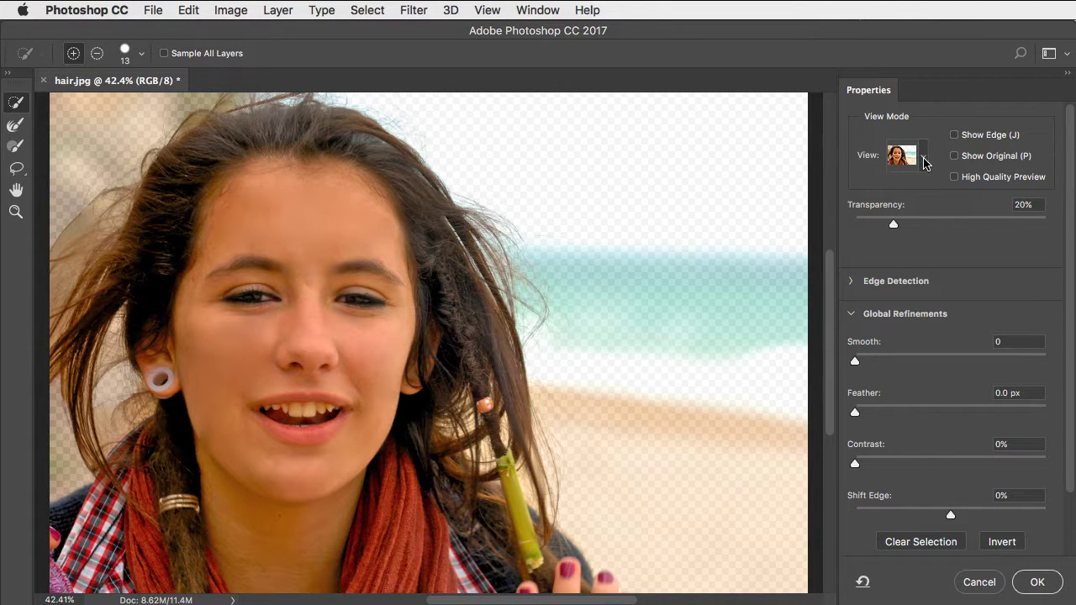
- Switch the Select and Mask preview view mode to On Black
left_click(907, 154)
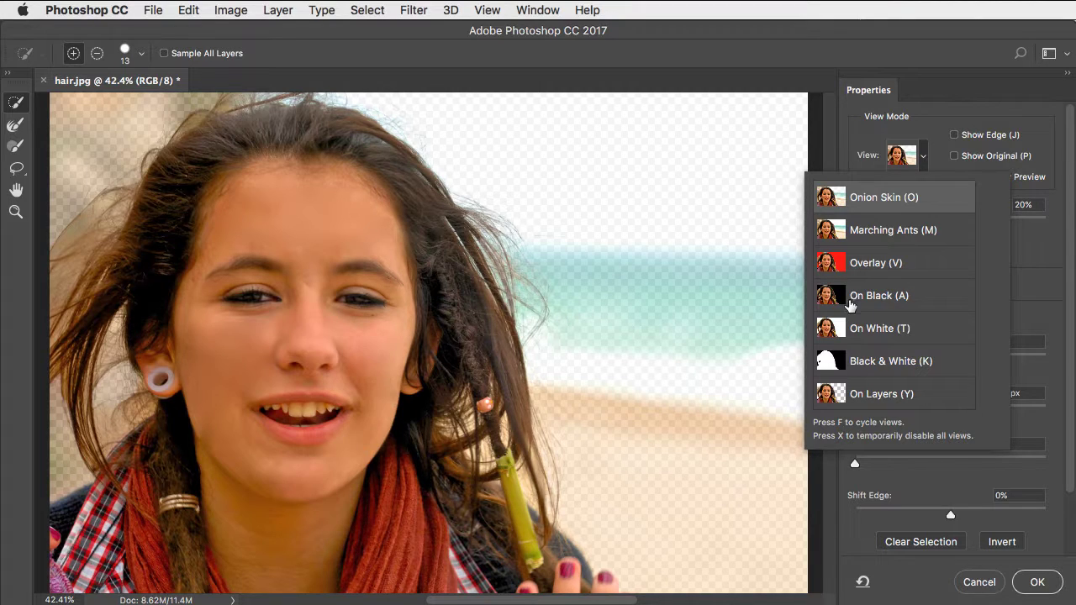
left_click(879, 296)
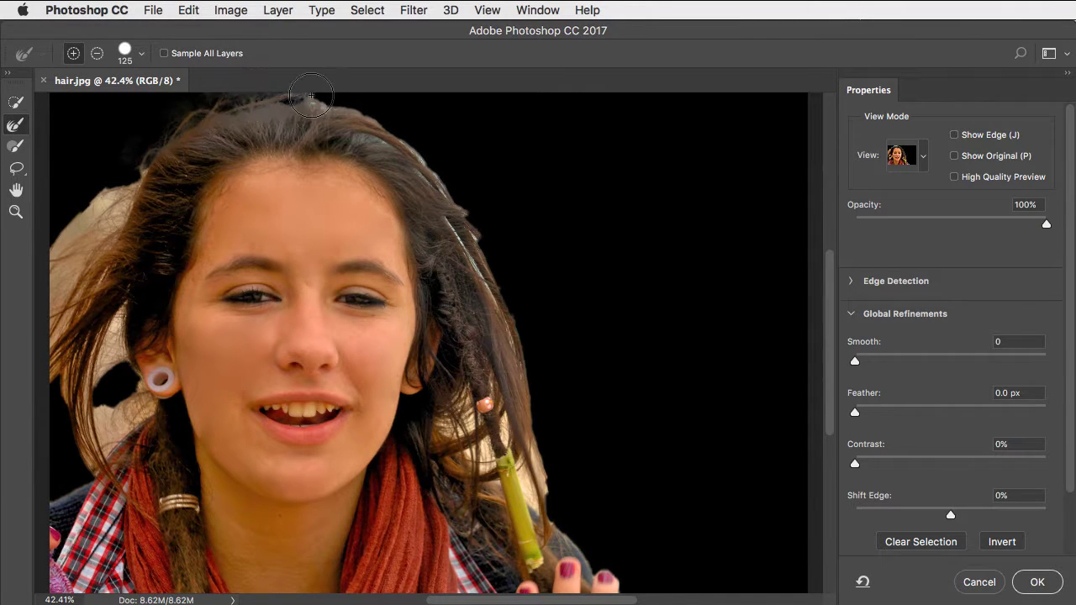
- Refine the hair edges on the left, upper-left flyaways and right side with the Refine Edge Brush
left_click_drag(311, 94, 481, 272)
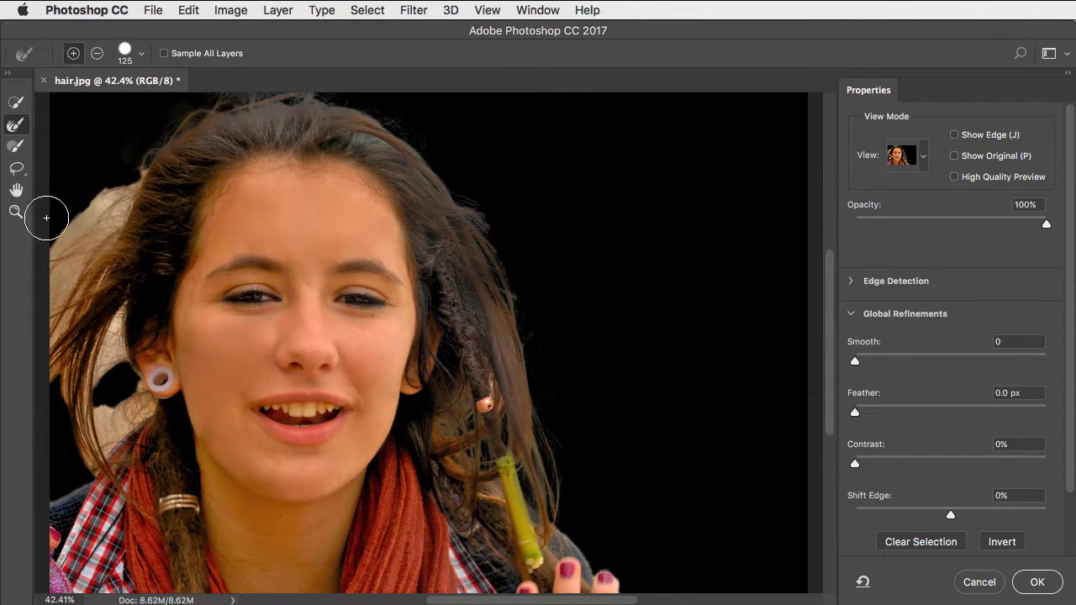
left_click_drag(47, 219, 114, 195)
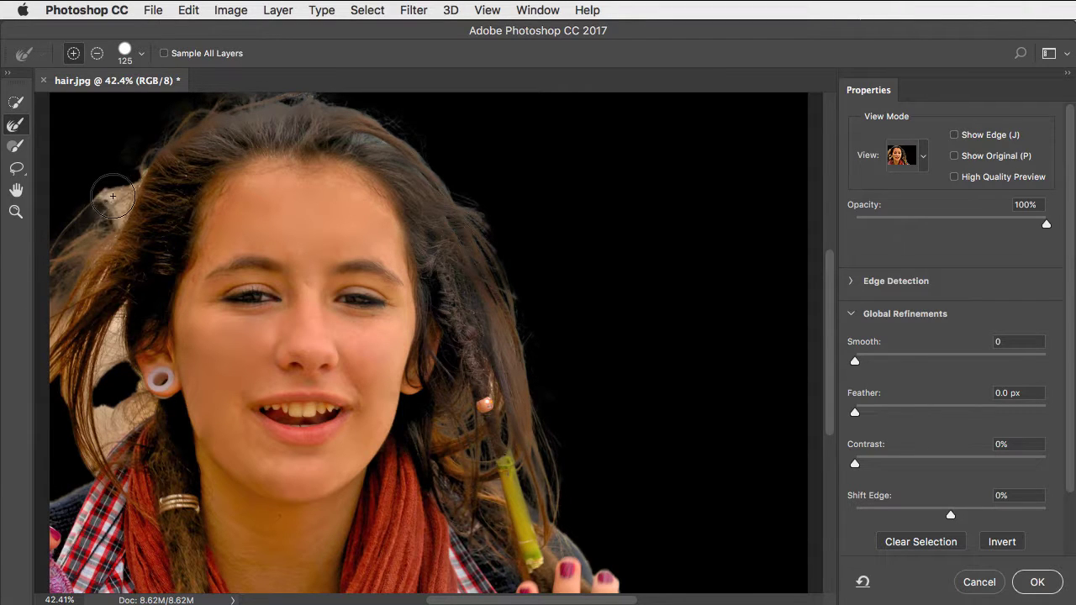
left_click_drag(115, 195, 118, 316)
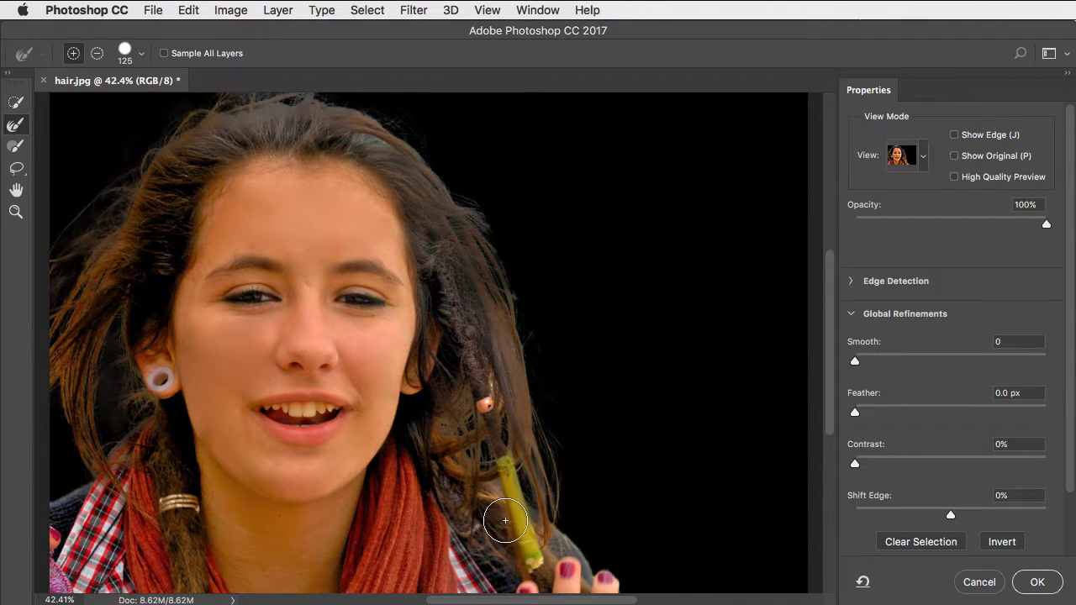
- Switch the Select and Mask preview view mode to On White
left_click(922, 155)
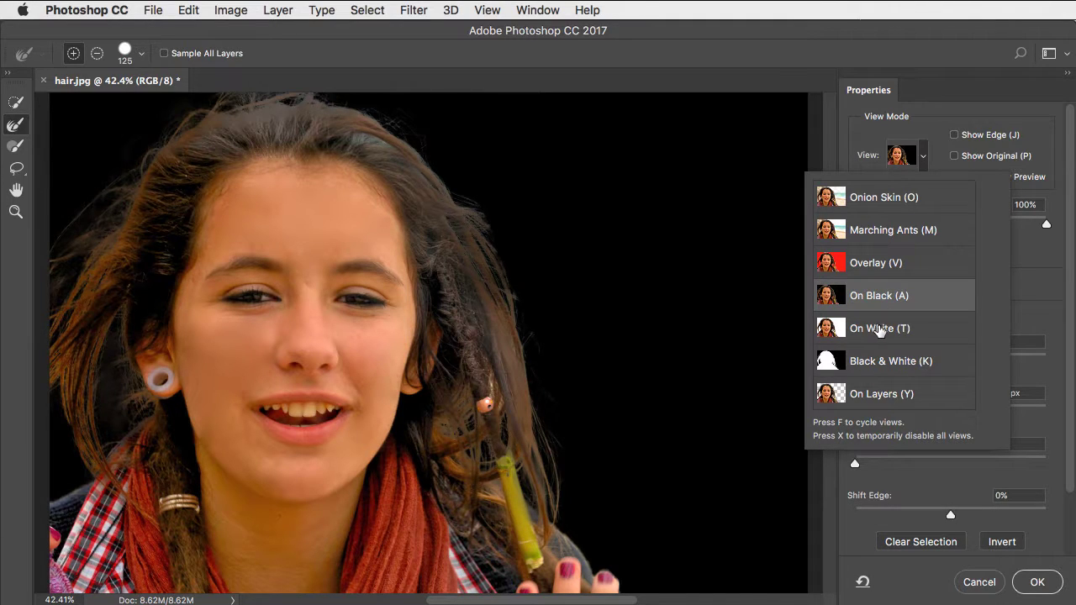
left_click(880, 328)
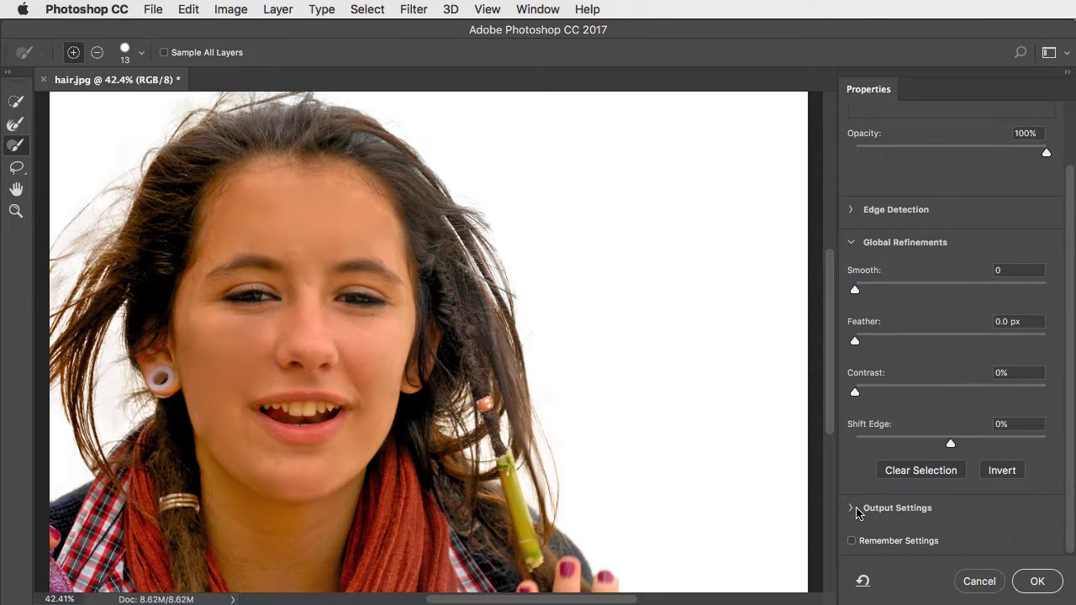
- Set Output To Layer Mask in Output Settings and confirm with OK
left_click(851, 508)
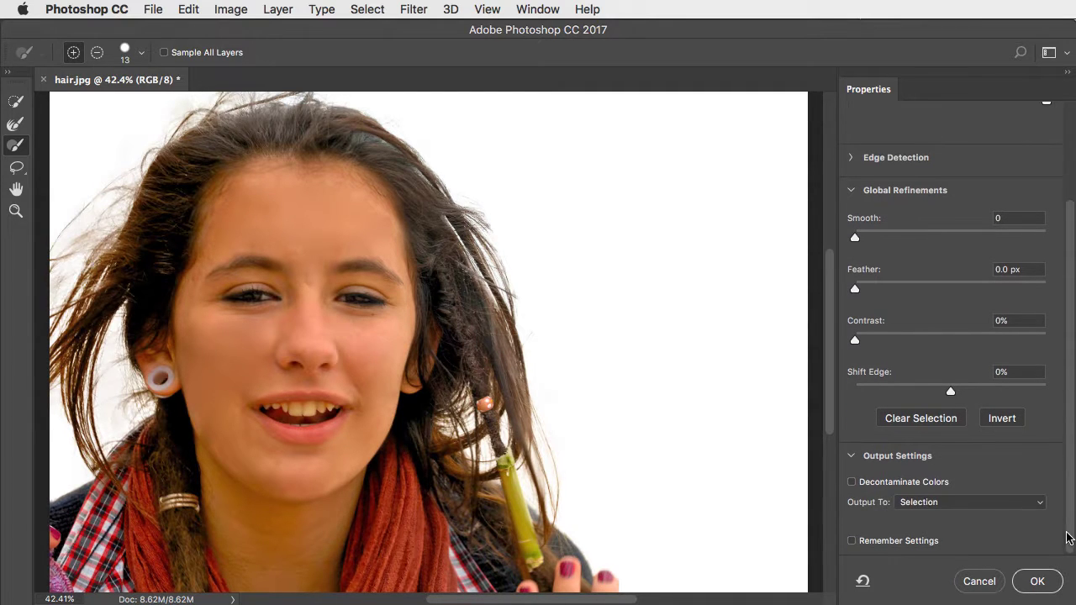
left_click(972, 501)
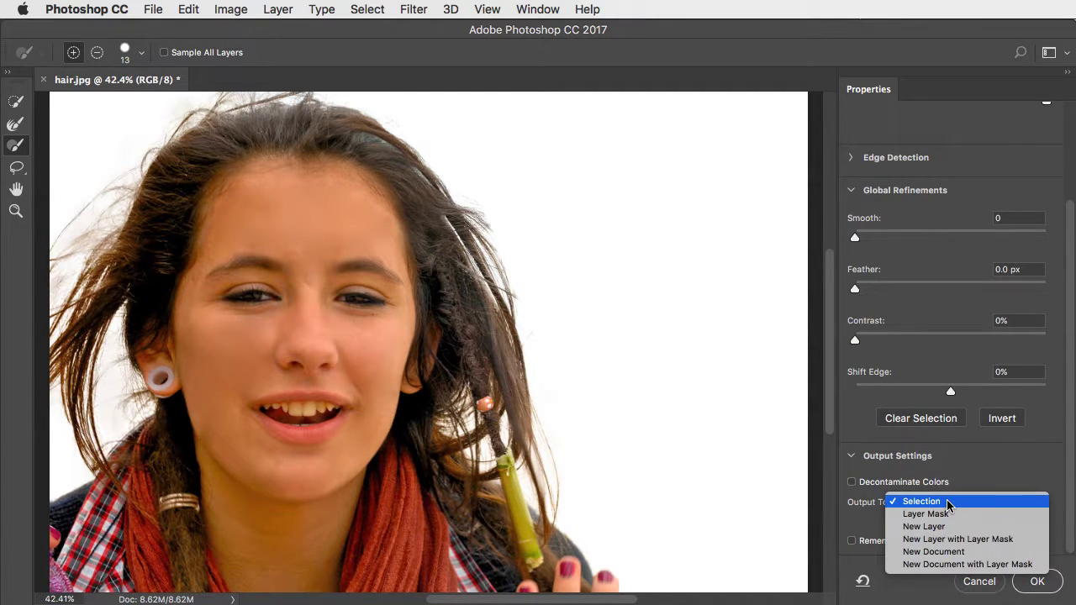
left_click(925, 514)
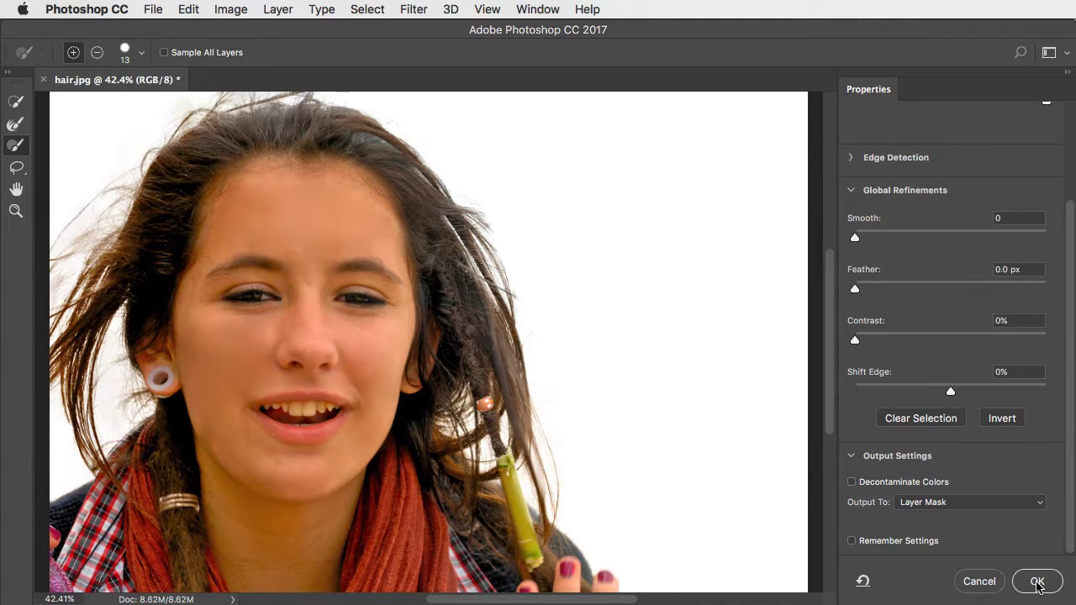
left_click(1035, 581)
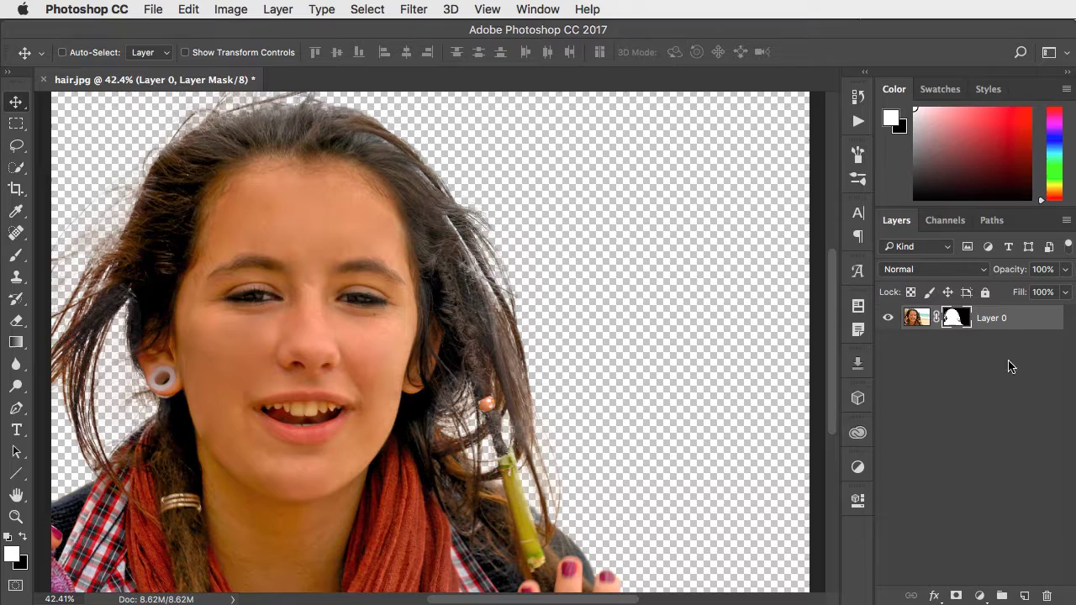
- Disable the new layer mask temporarily to compare against the full beach photo
left_click(955, 318)
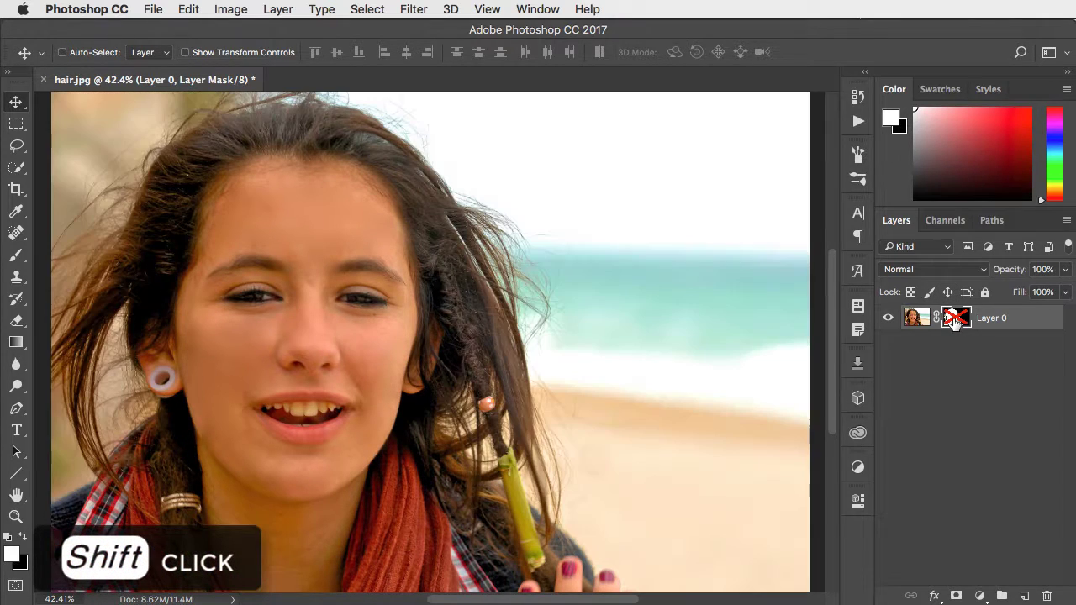